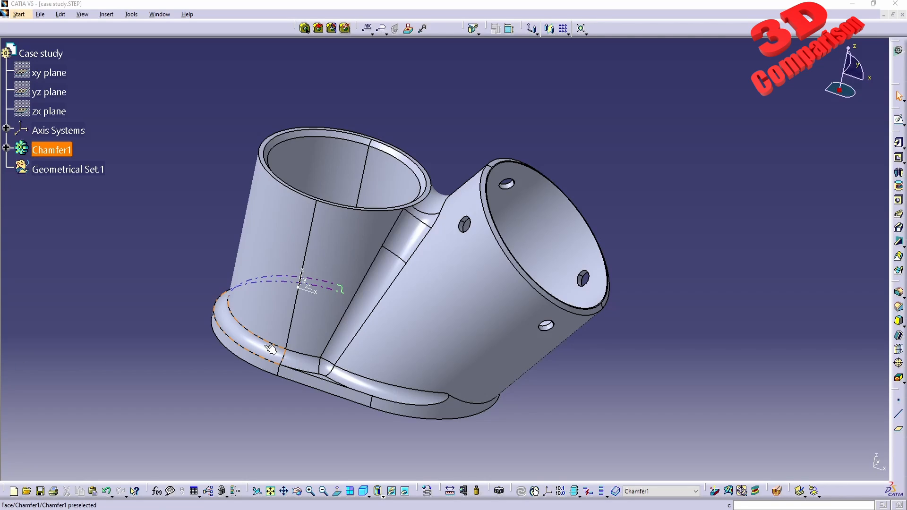
pyautogui.moveTo(275, 349)
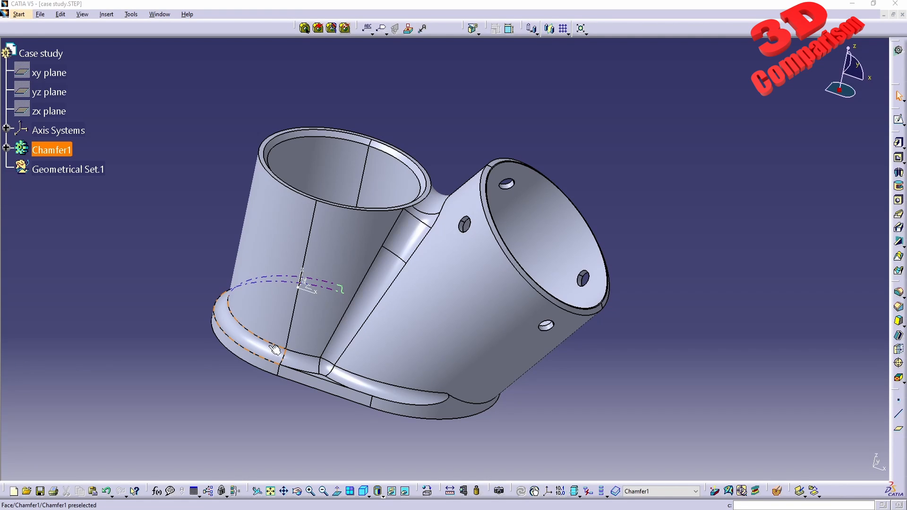
# Rotate the pipe-junction part to a different viewing angle.
pyautogui.moveTo(275, 350); pyautogui.dragTo(445, 258)
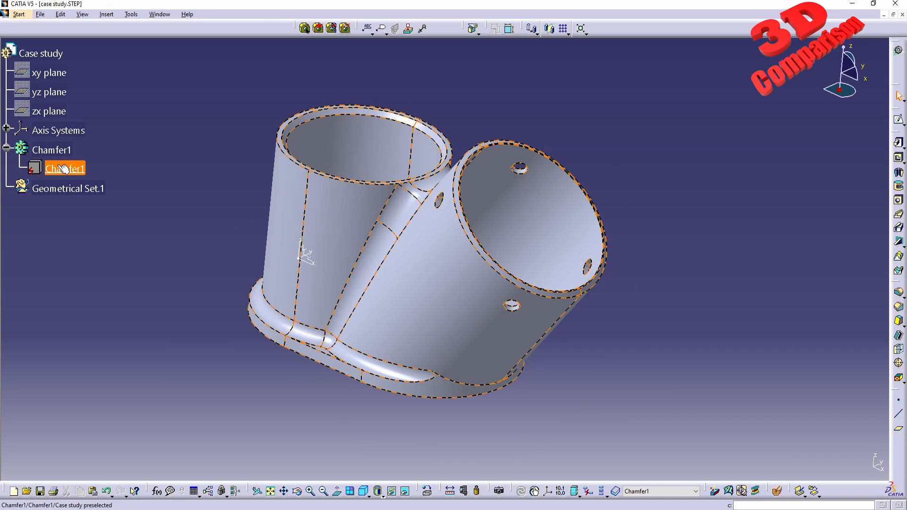
pyautogui.moveTo(64, 168)
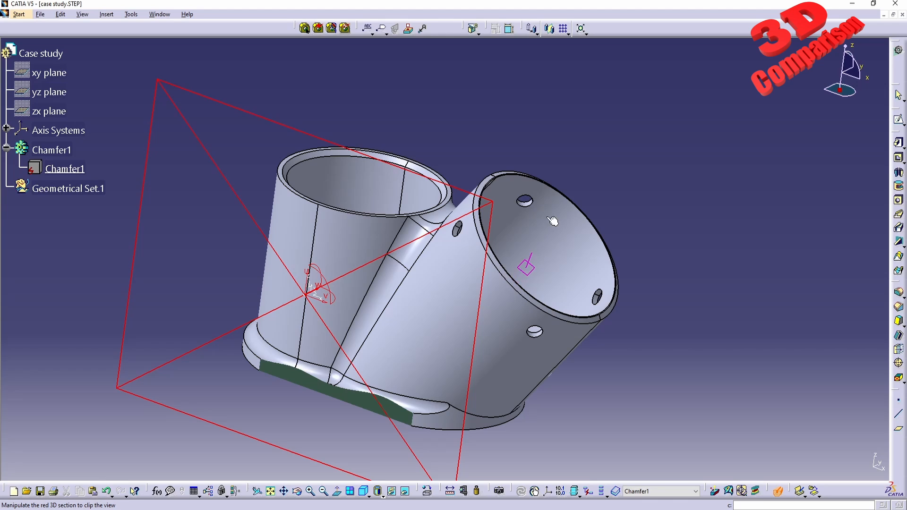
# Reposition the red section plane and orbit the fitting to inspect its cut walls.
pyautogui.moveTo(554, 222); pyautogui.dragTo(486, 278)
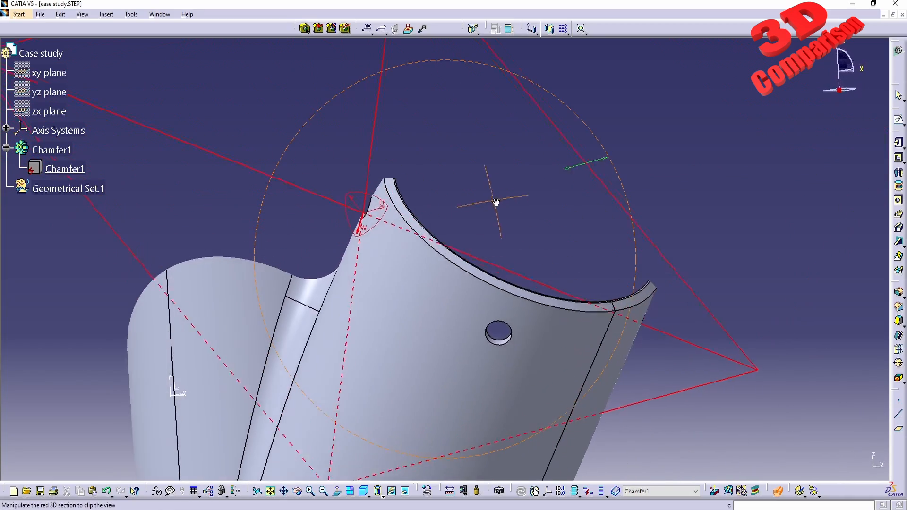
pyautogui.moveTo(495, 203); pyautogui.dragTo(362, 240)
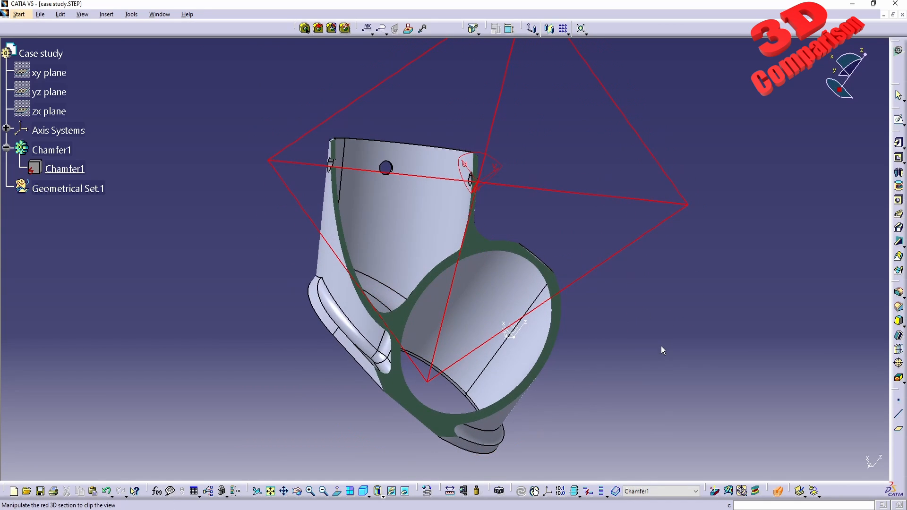
pyautogui.moveTo(648, 288)
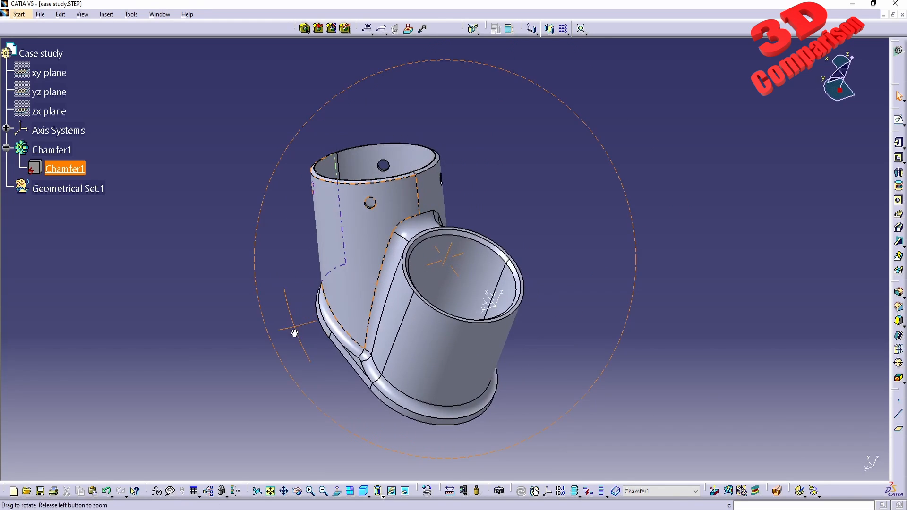
pyautogui.moveTo(295, 333); pyautogui.dragTo(436, 388)
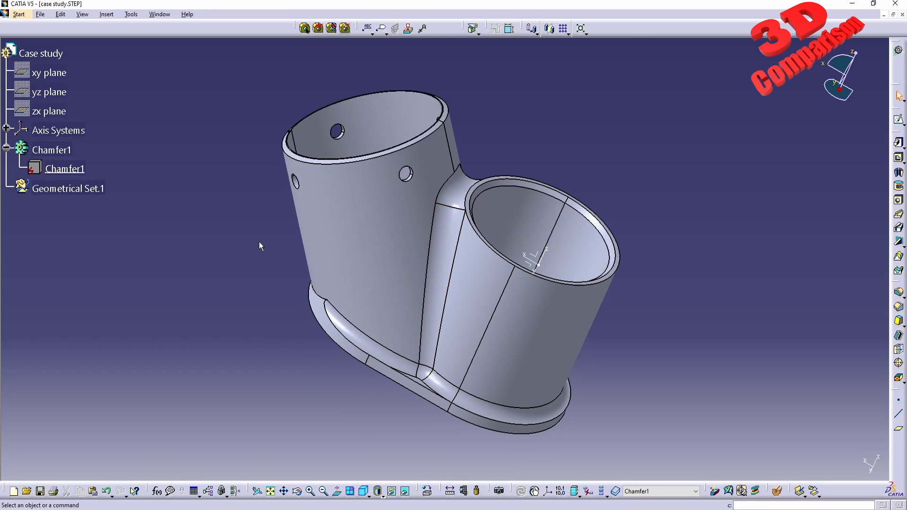
# Create a new Product-type document from File > New.
pyautogui.click(40, 14)
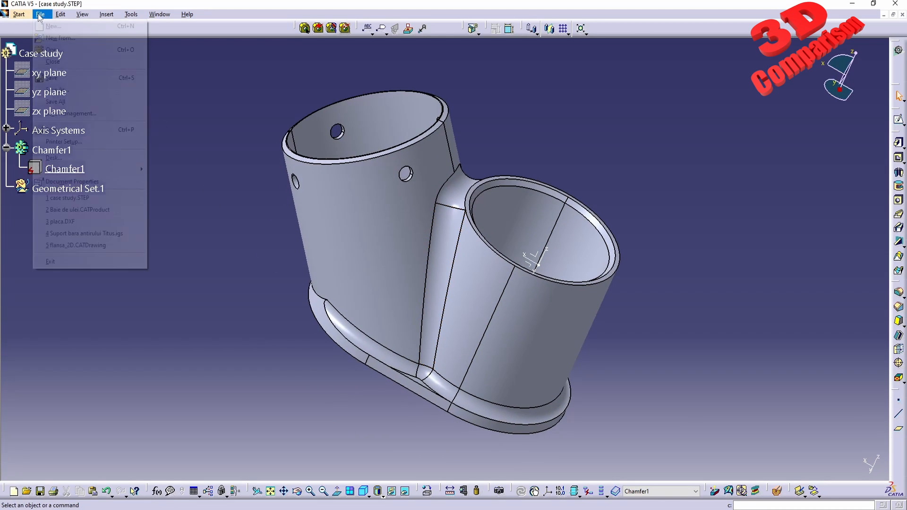
pyautogui.click(53, 26)
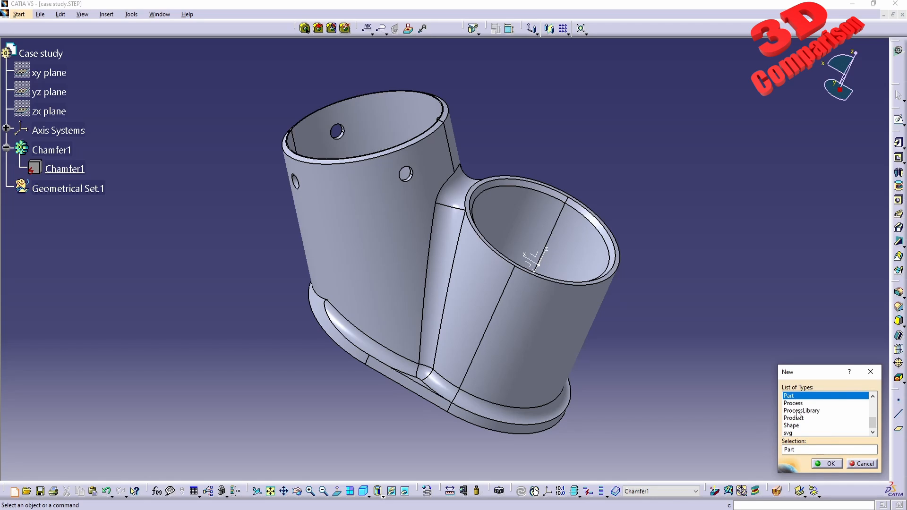
pyautogui.click(827, 464)
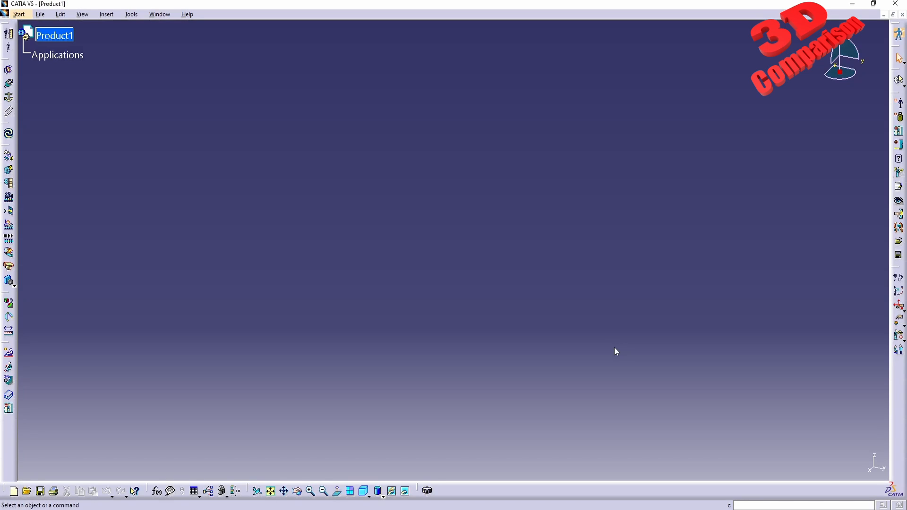
# Start inserting the existing Case study part as component Case study.1.
pyautogui.click(17, 14)
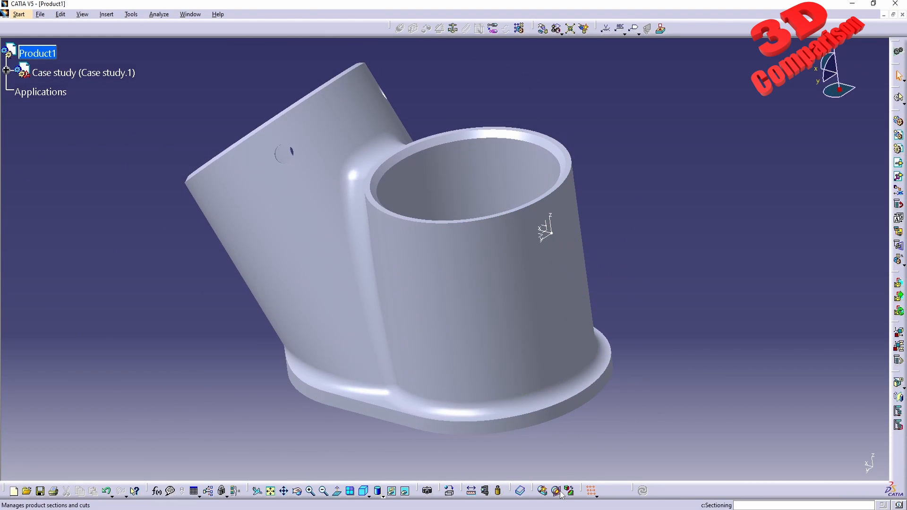
pyautogui.moveTo(567, 492)
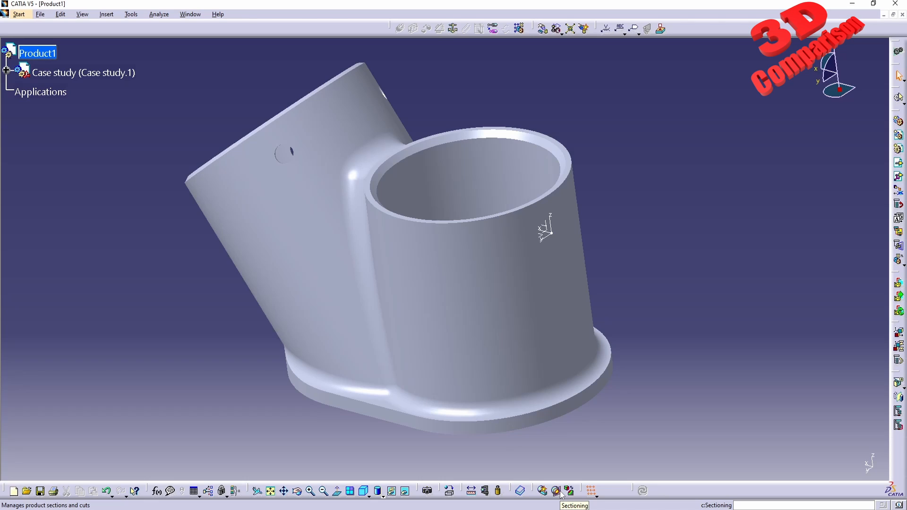
# Start a volume-cut section and expand Case study.1's features in the tree.
pyautogui.click(568, 491)
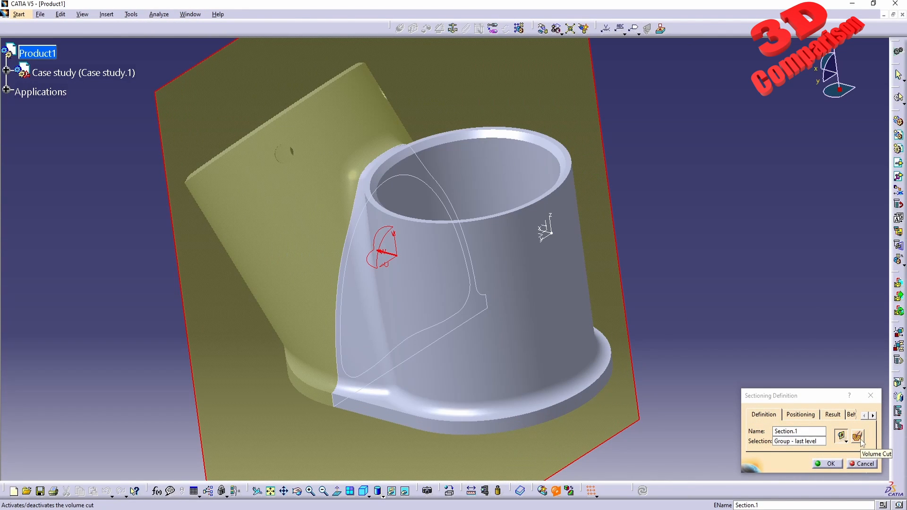
pyautogui.click(858, 436)
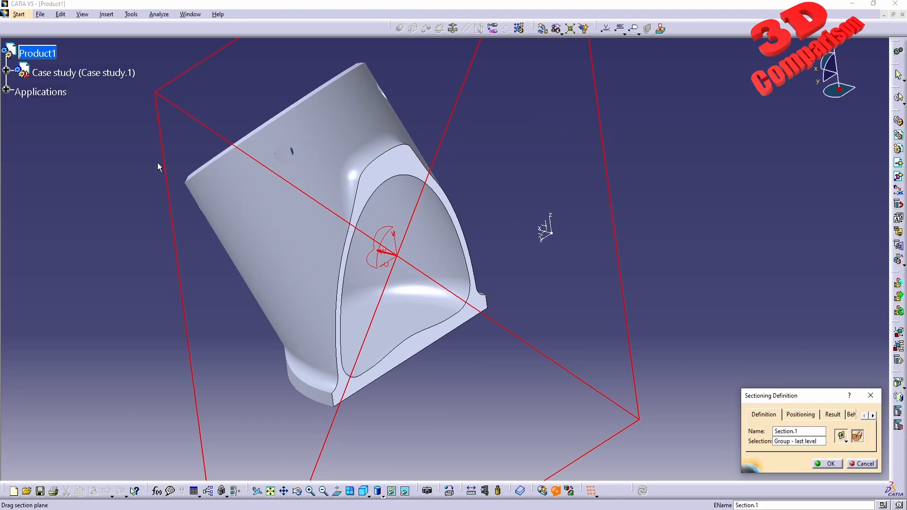
pyautogui.click(8, 73)
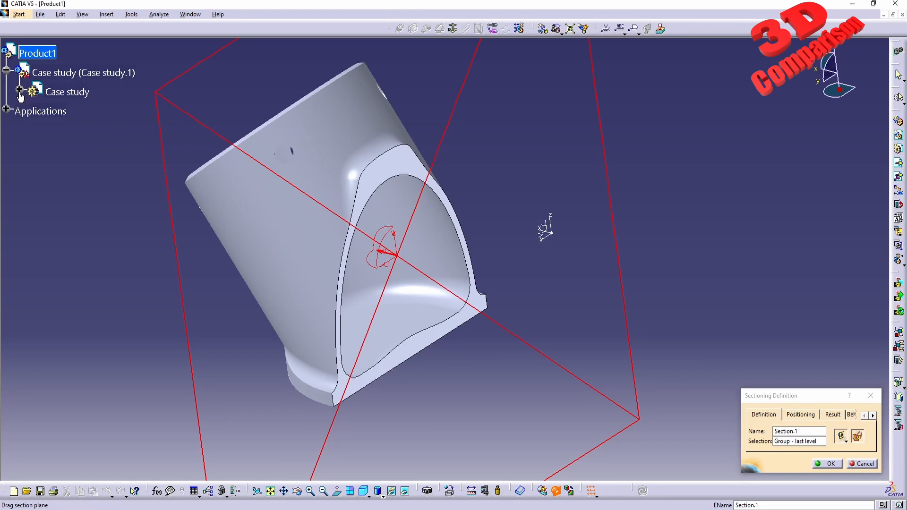
pyautogui.click(19, 91)
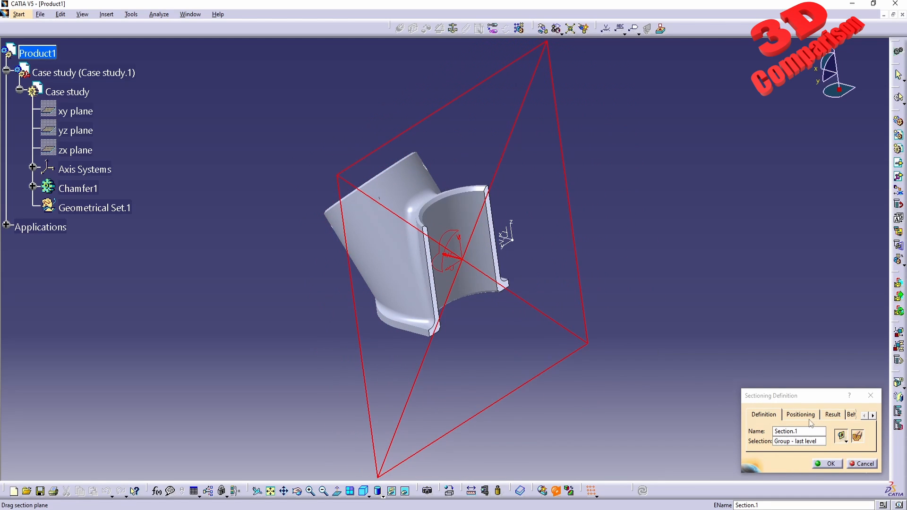
# Reorient the Y-normal cutting plane through the part and invert its cut side.
pyautogui.click(801, 414)
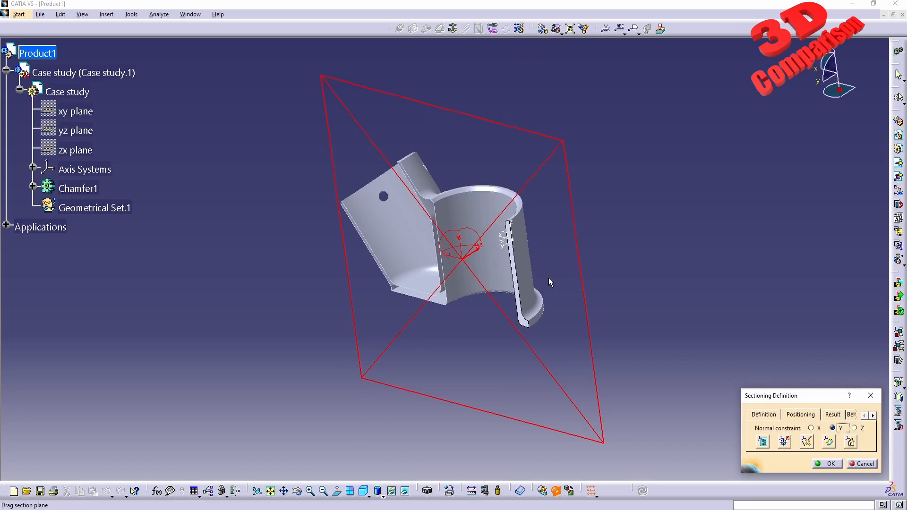
pyautogui.moveTo(549, 283); pyautogui.dragTo(503, 292)
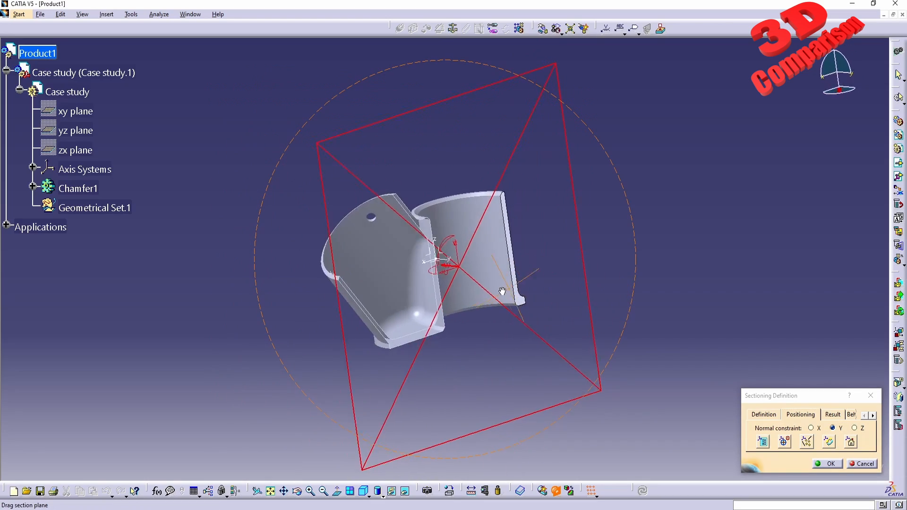
pyautogui.moveTo(503, 289); pyautogui.dragTo(360, 294)
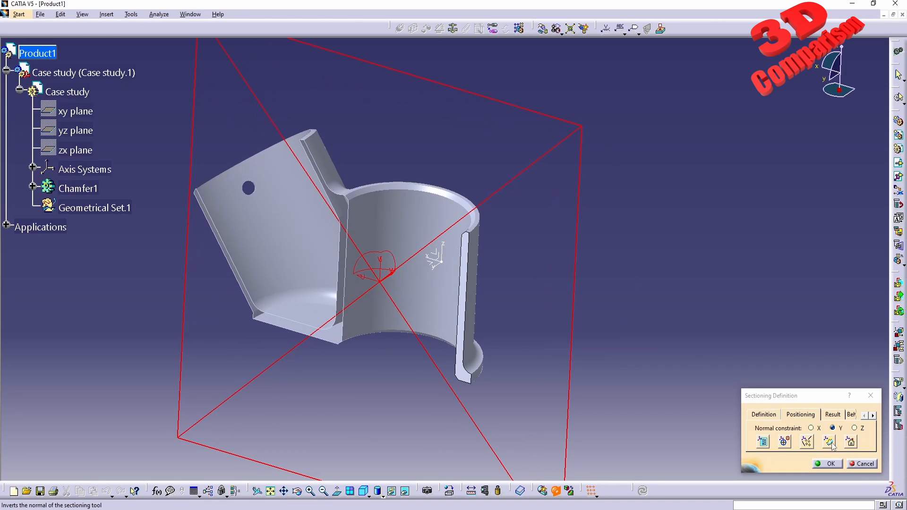
pyautogui.click(805, 442)
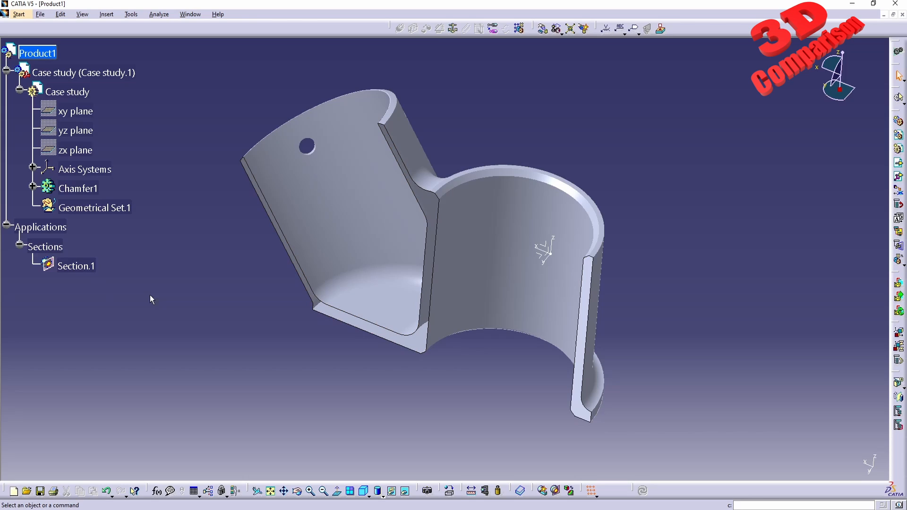
pyautogui.moveTo(538, 487)
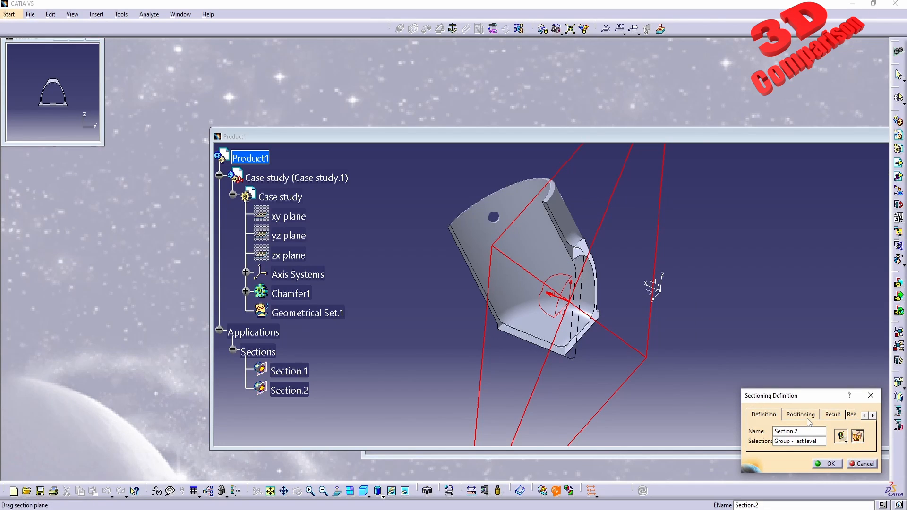
# Set Section.2's cutting plane normal to Z and confirm it.
pyautogui.click(801, 415)
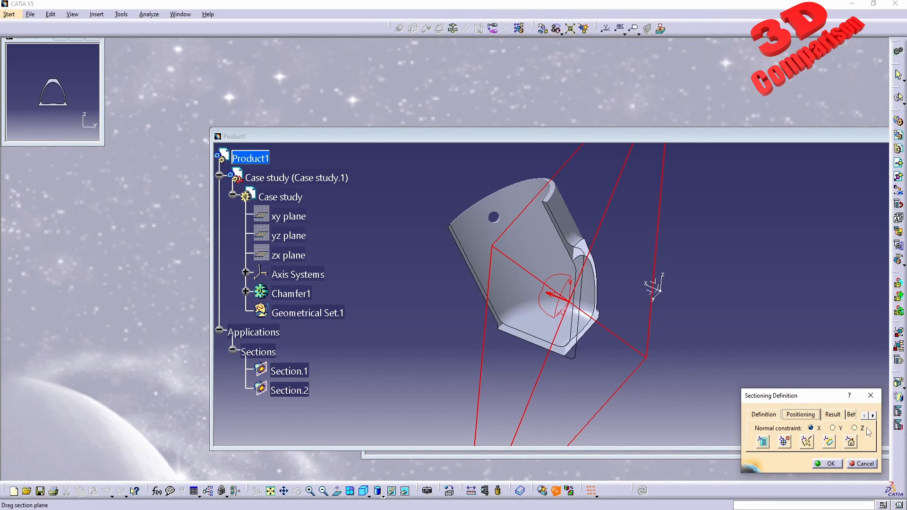
pyautogui.click(855, 428)
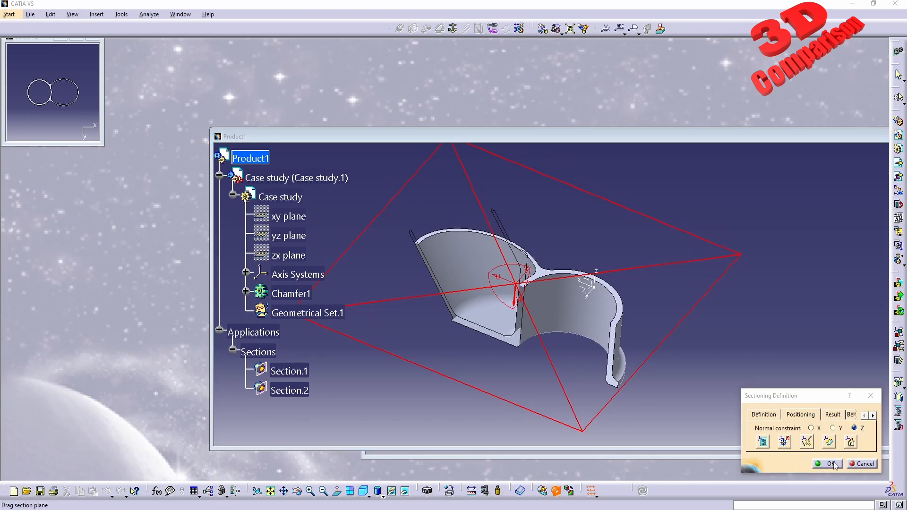
pyautogui.click(829, 464)
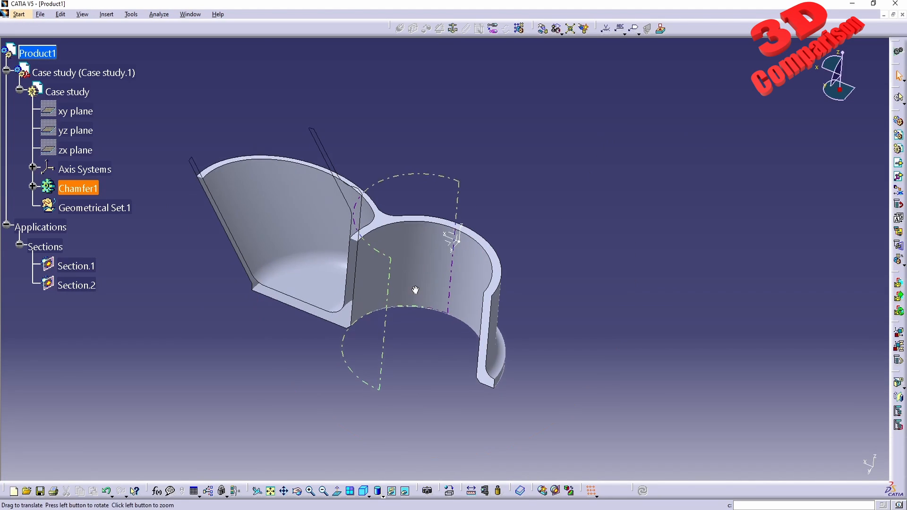
# Deactivate the section cuts of Section.1 and Section.2.
pyautogui.click(75, 265)
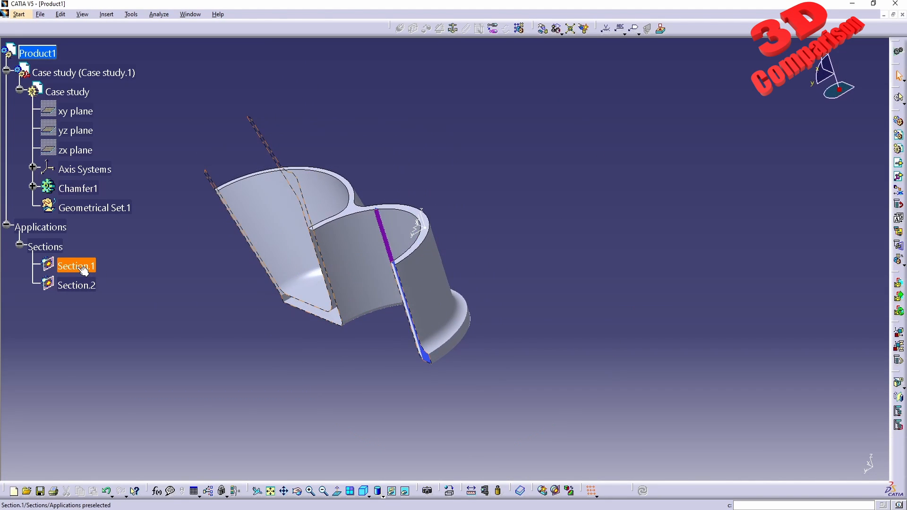
pyautogui.click(76, 286)
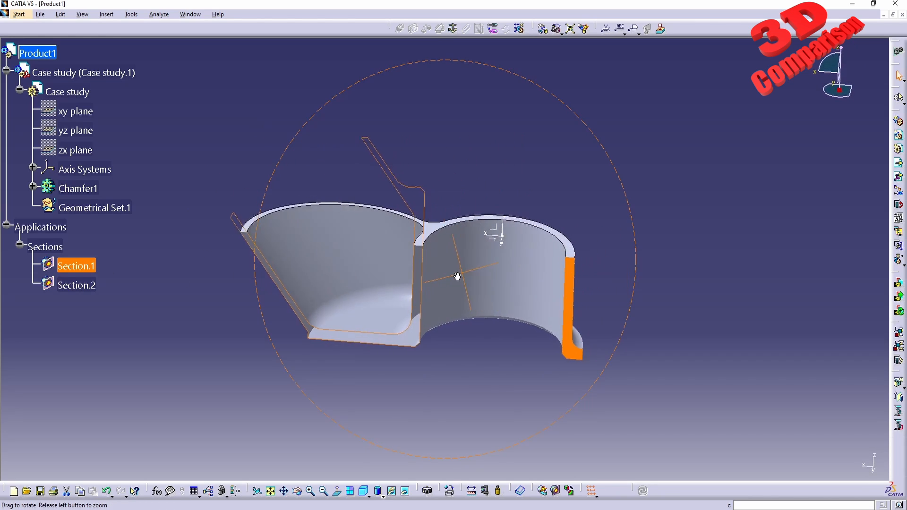
pyautogui.rightClick(75, 265)
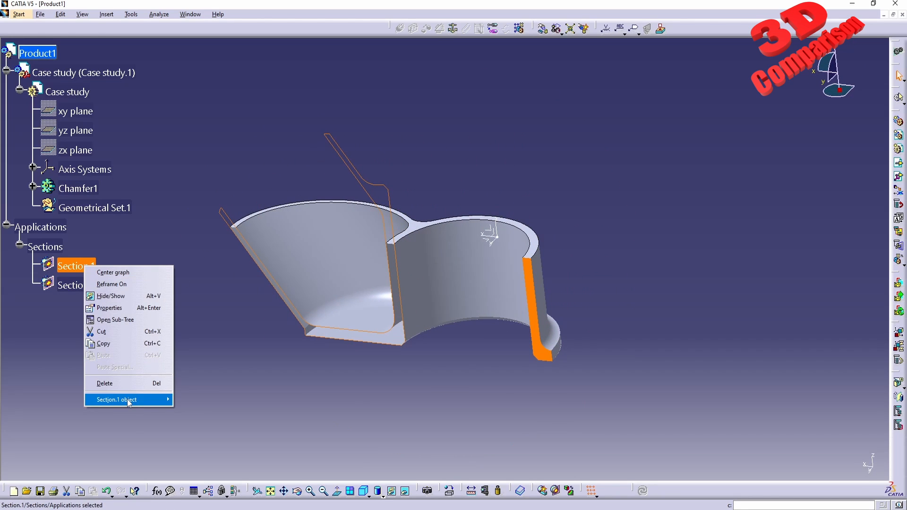
pyautogui.moveTo(122, 400)
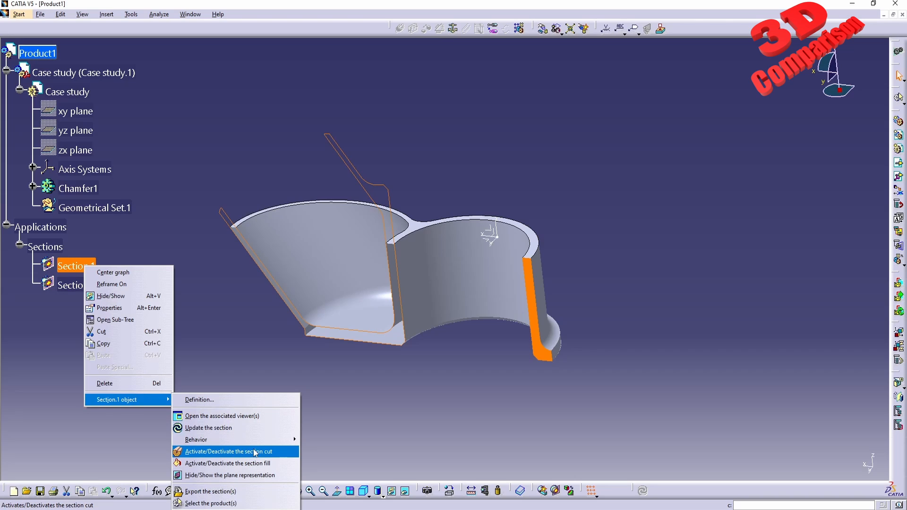
pyautogui.moveTo(250, 456)
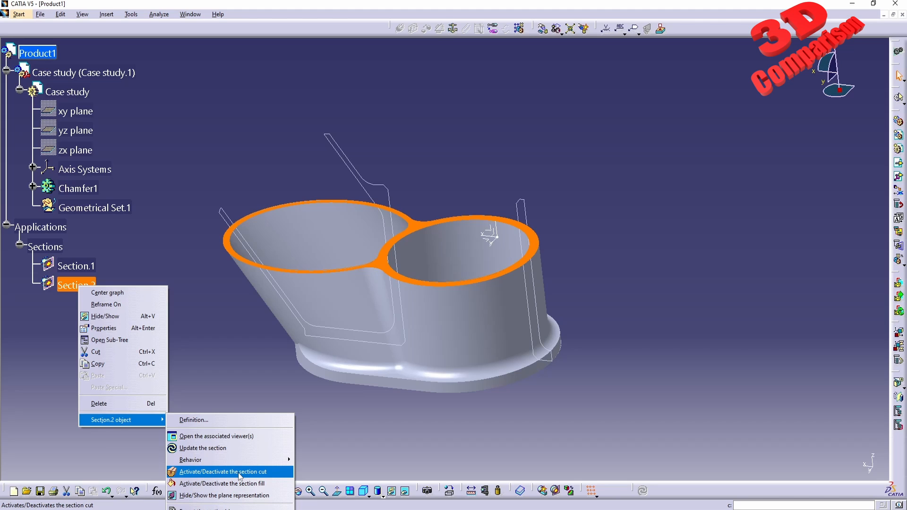
pyautogui.click(223, 471)
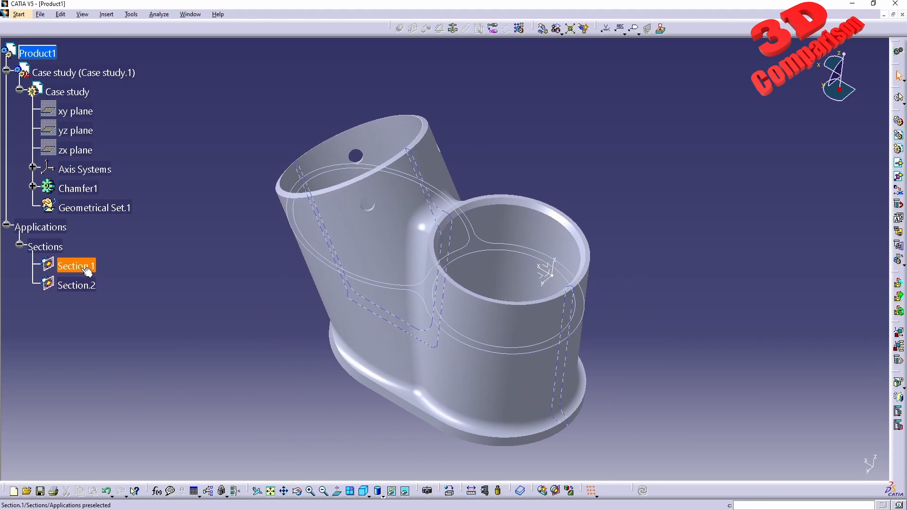
# Toggle Section.1's cut on and back off, then reactivate Section.2's cut.
pyautogui.rightClick(76, 266)
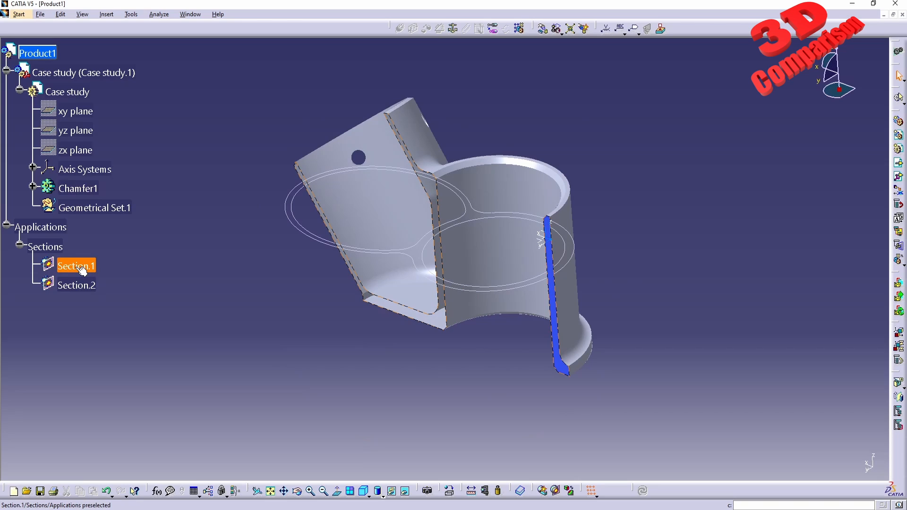
pyautogui.rightClick(76, 265)
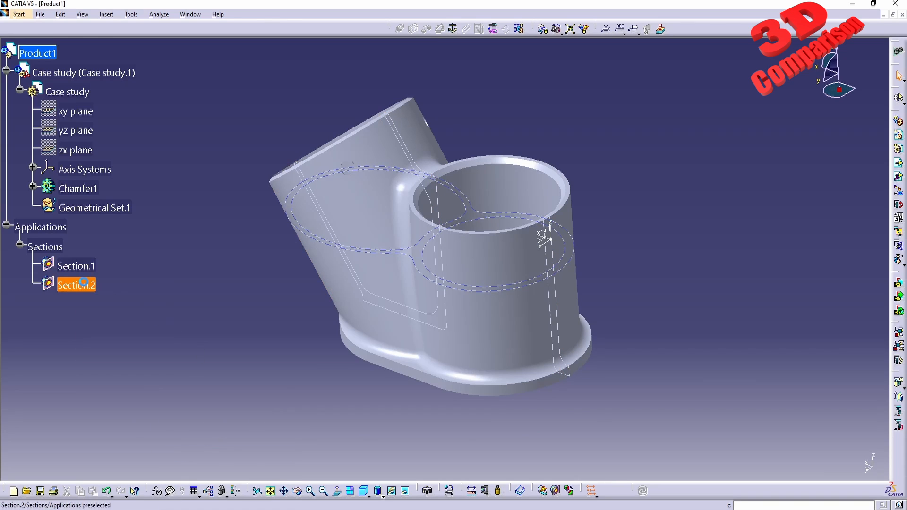
pyautogui.rightClick(76, 285)
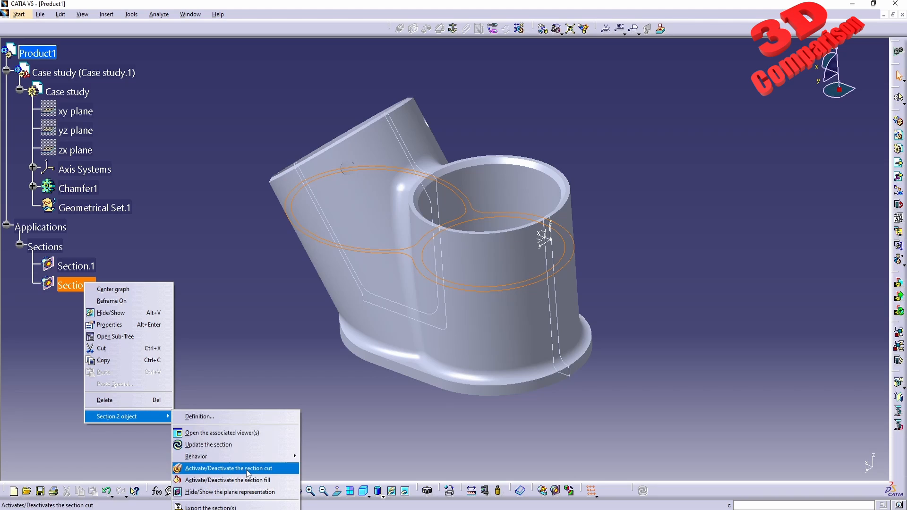
pyautogui.click(228, 469)
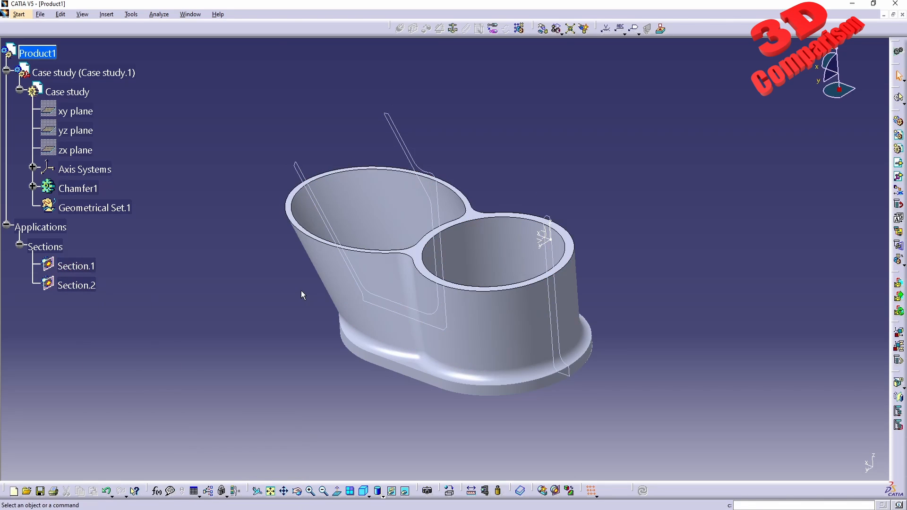